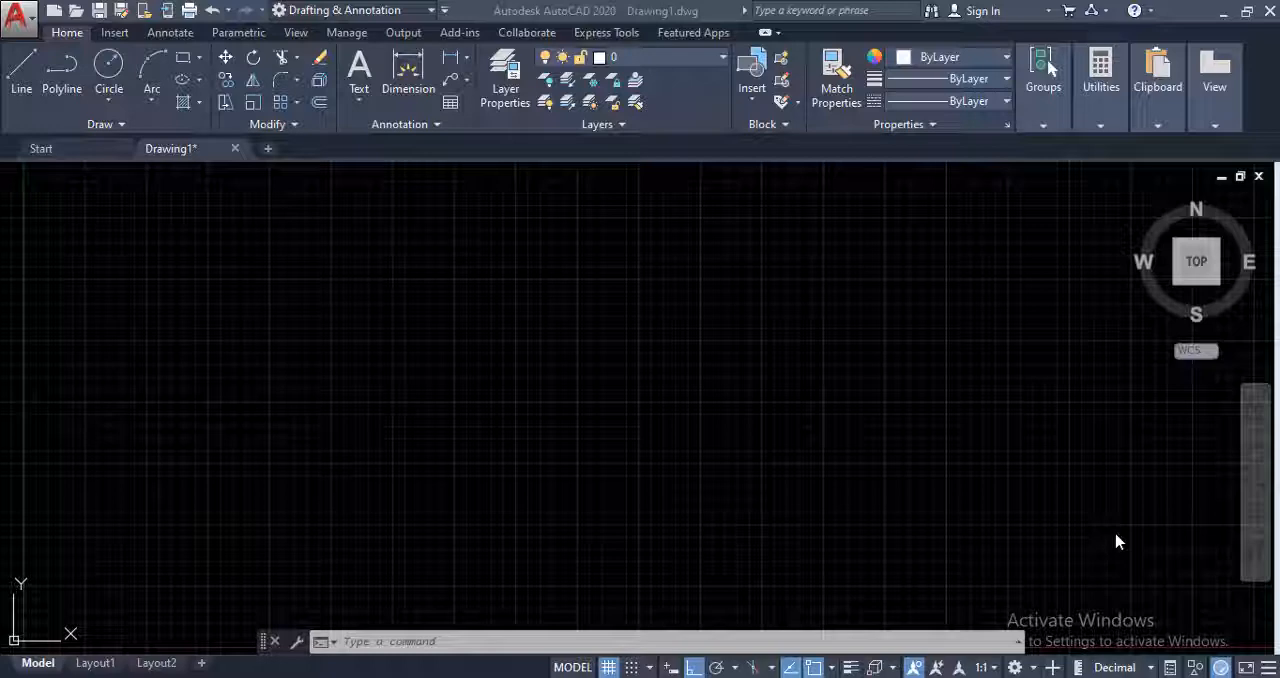
mouse_move(622, 368)
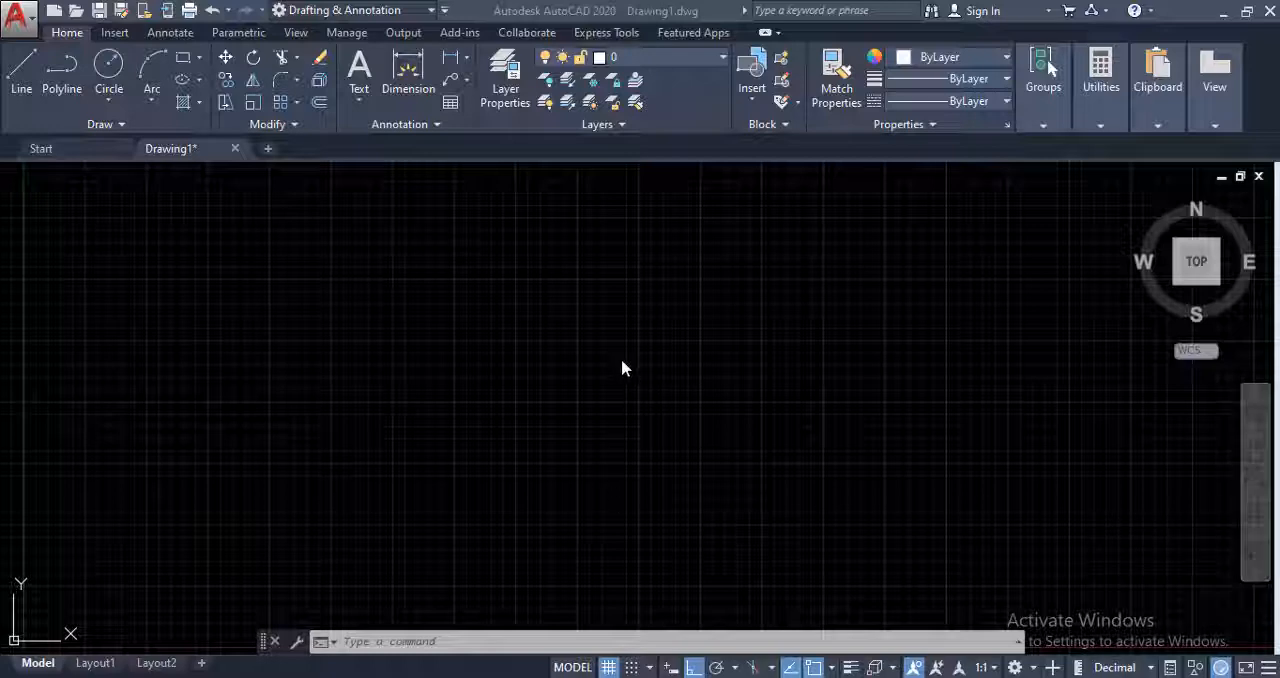
Place the first circle's centre point in the middle of the empty drawing.
left_click(108, 62)
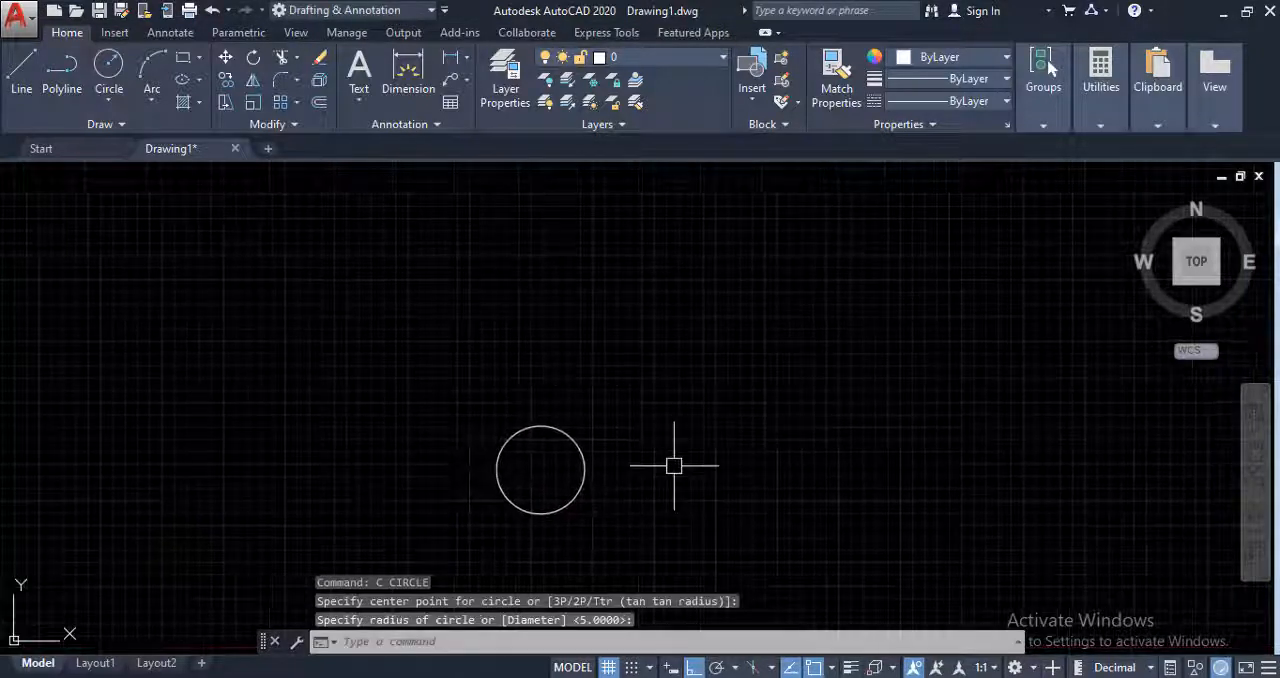
Set the first circle's radius, erase the top circle, then restore it with OOPS.
left_click(680, 418)
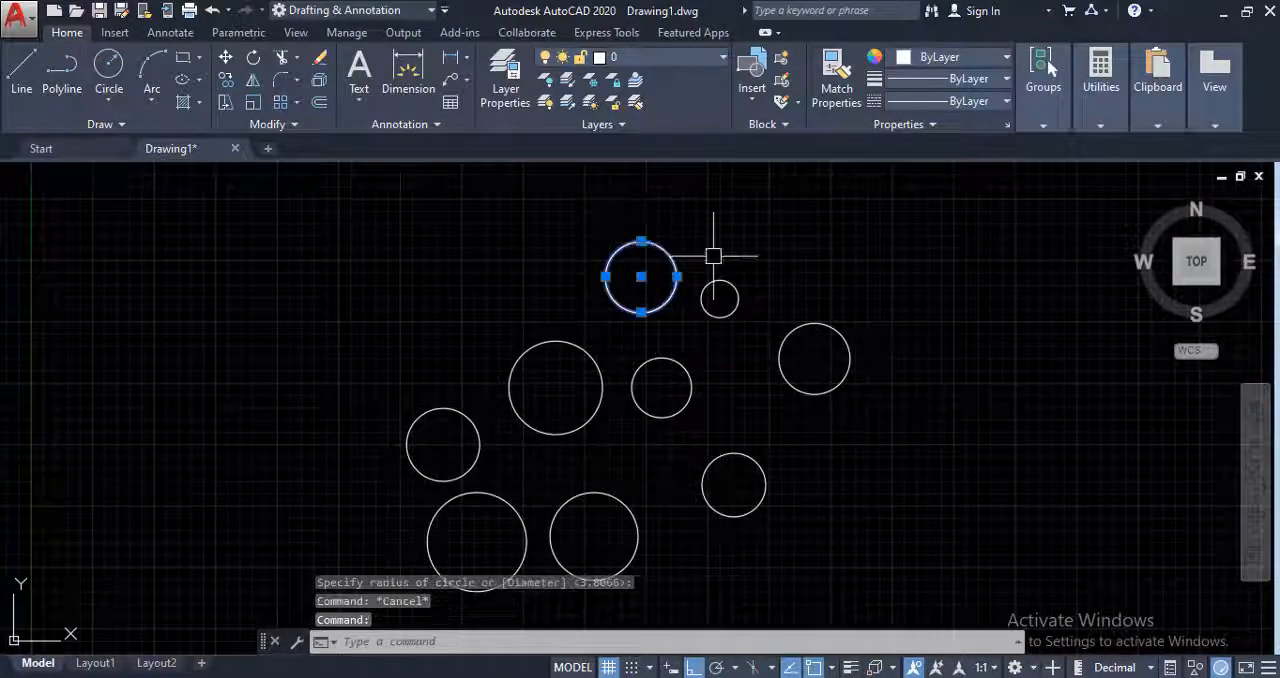
key("Delete")
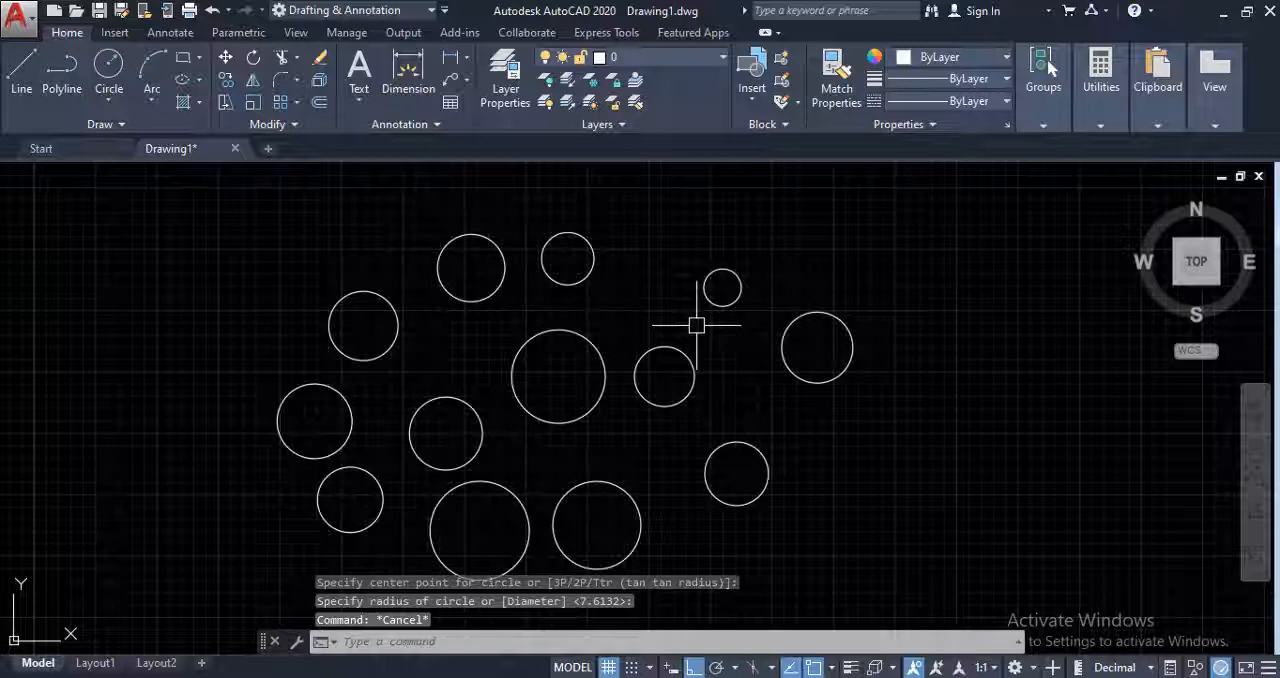
mouse_move(673, 283)
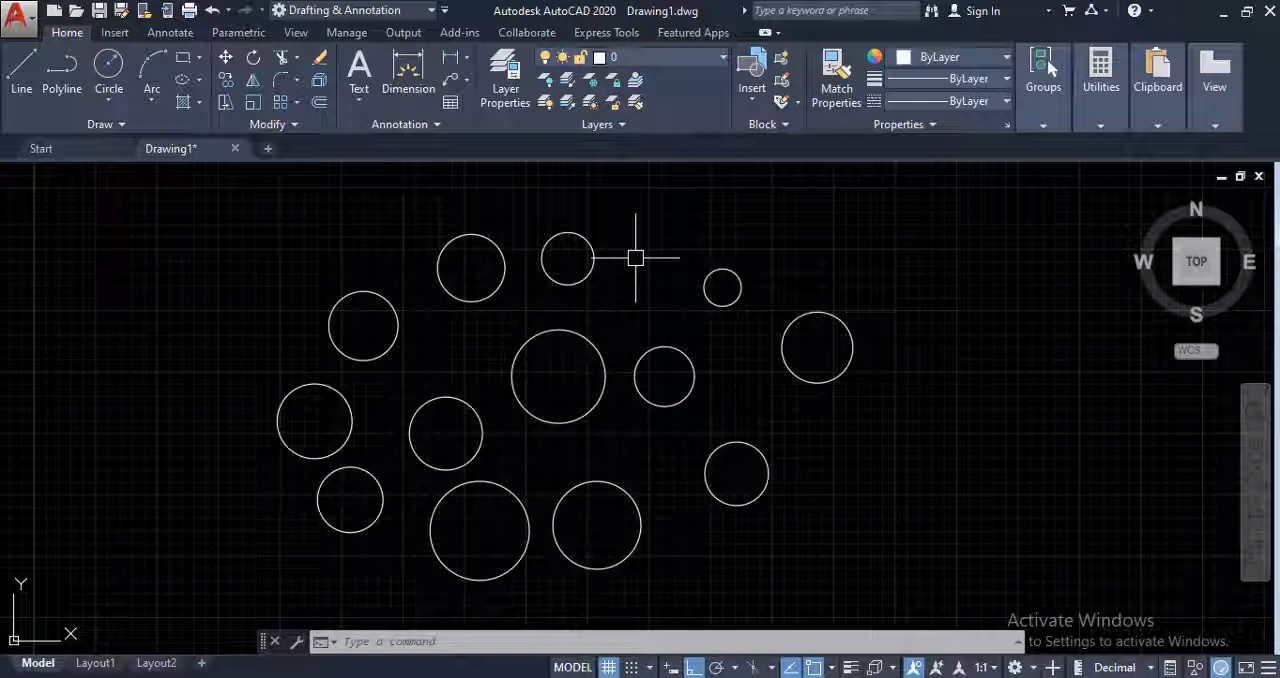
mouse_move(543, 362)
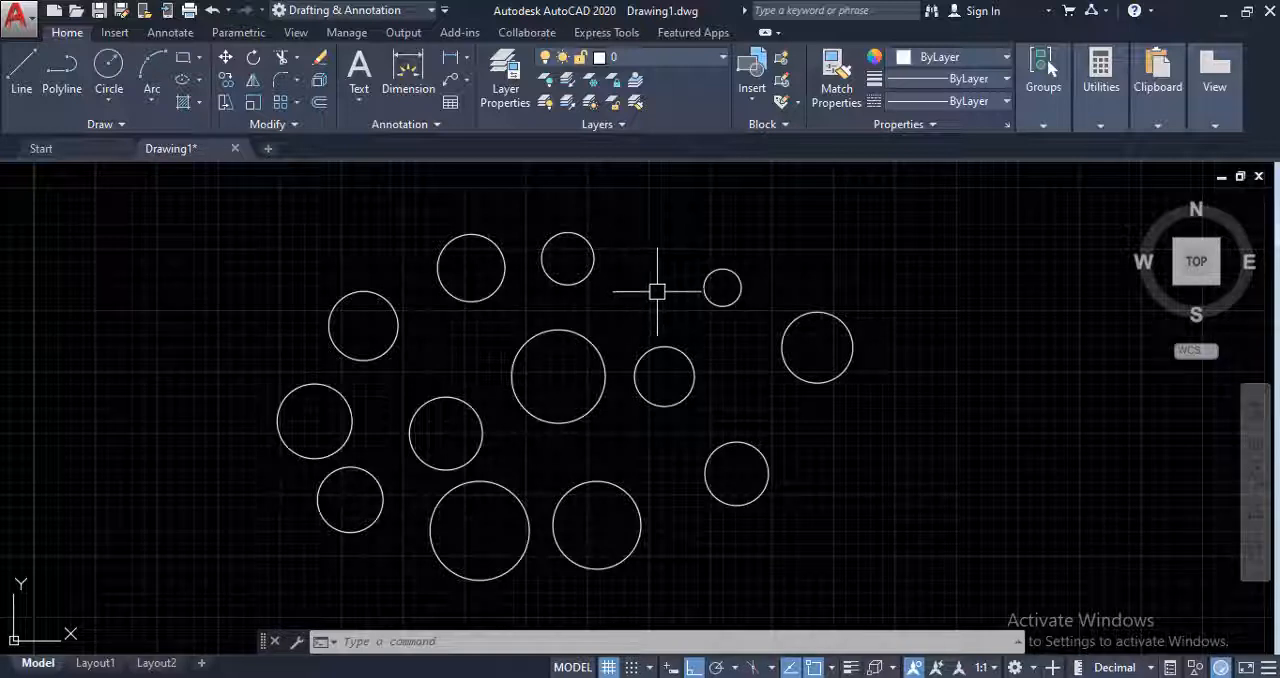
type("oop")
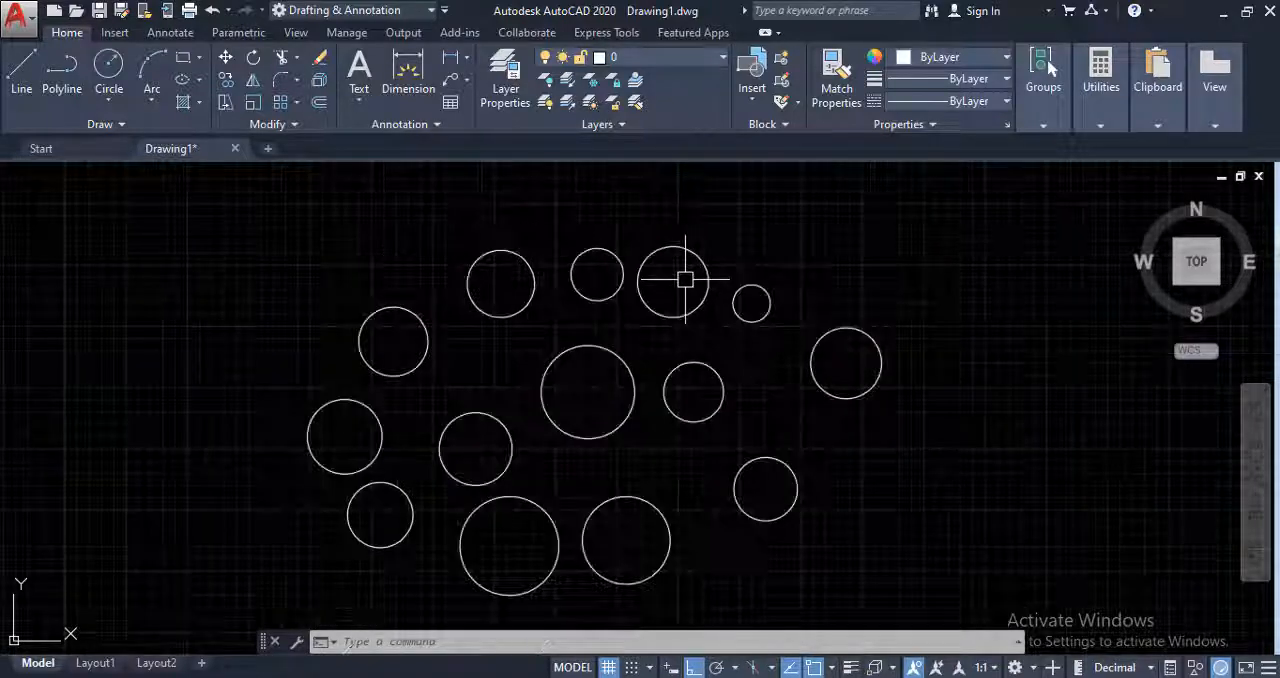
Zoom out and pan the circles right and back with the mouse.
scroll("down", 3)
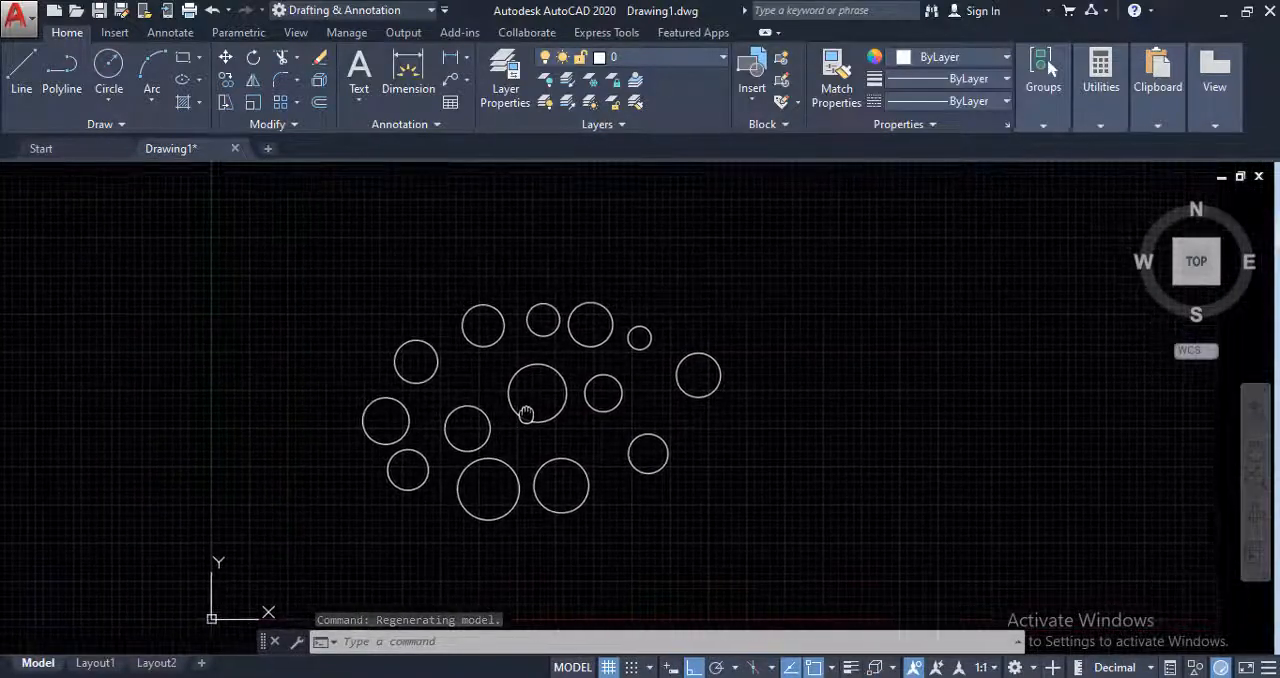
scroll("down", 3)
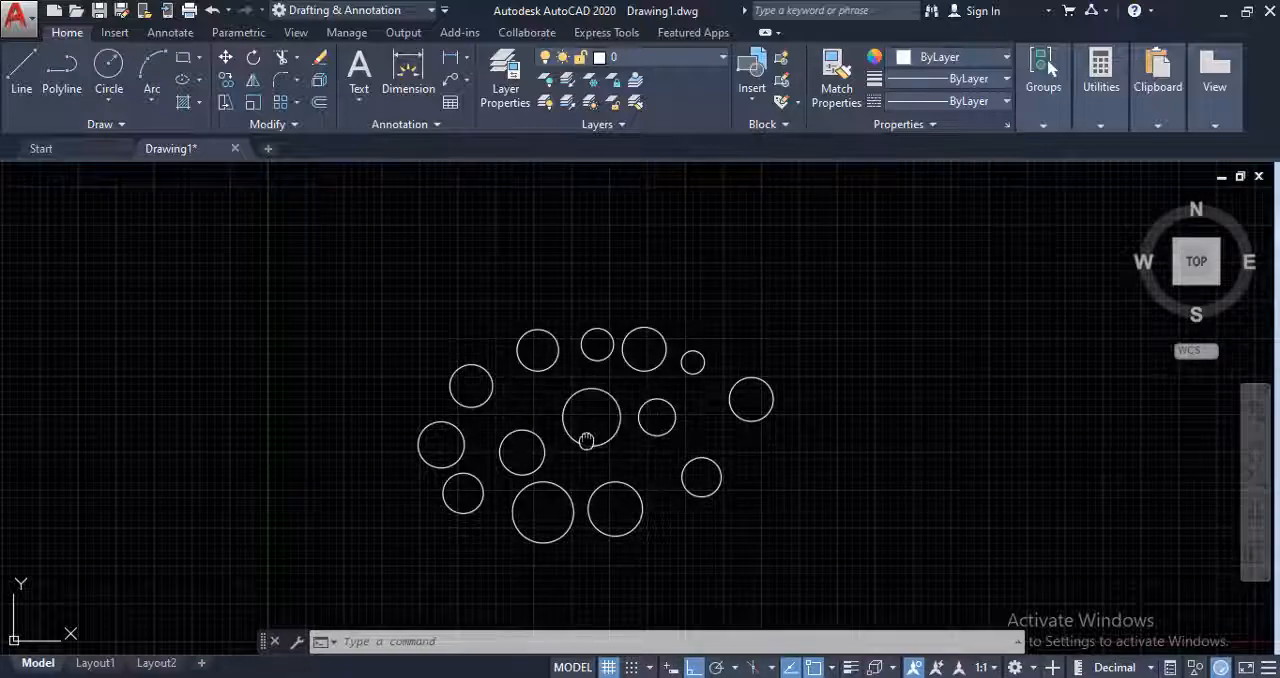
left_click_drag(585, 442, 705, 425)
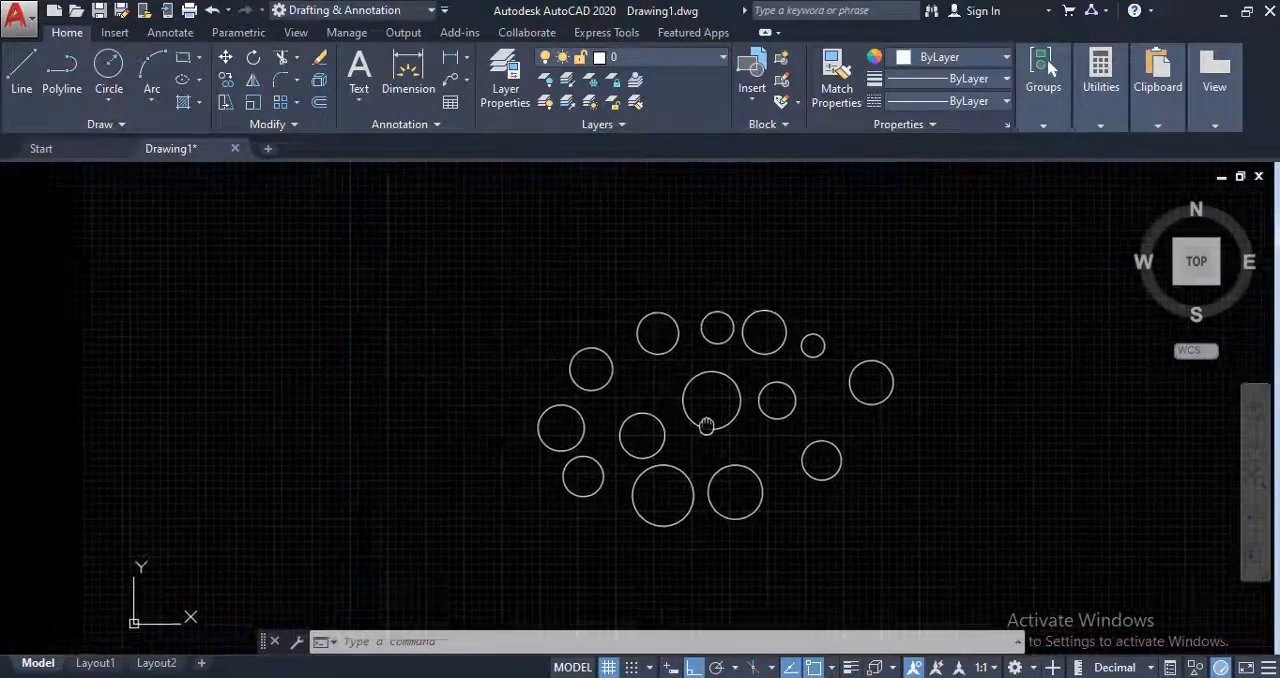
left_click_drag(705, 425, 520, 448)
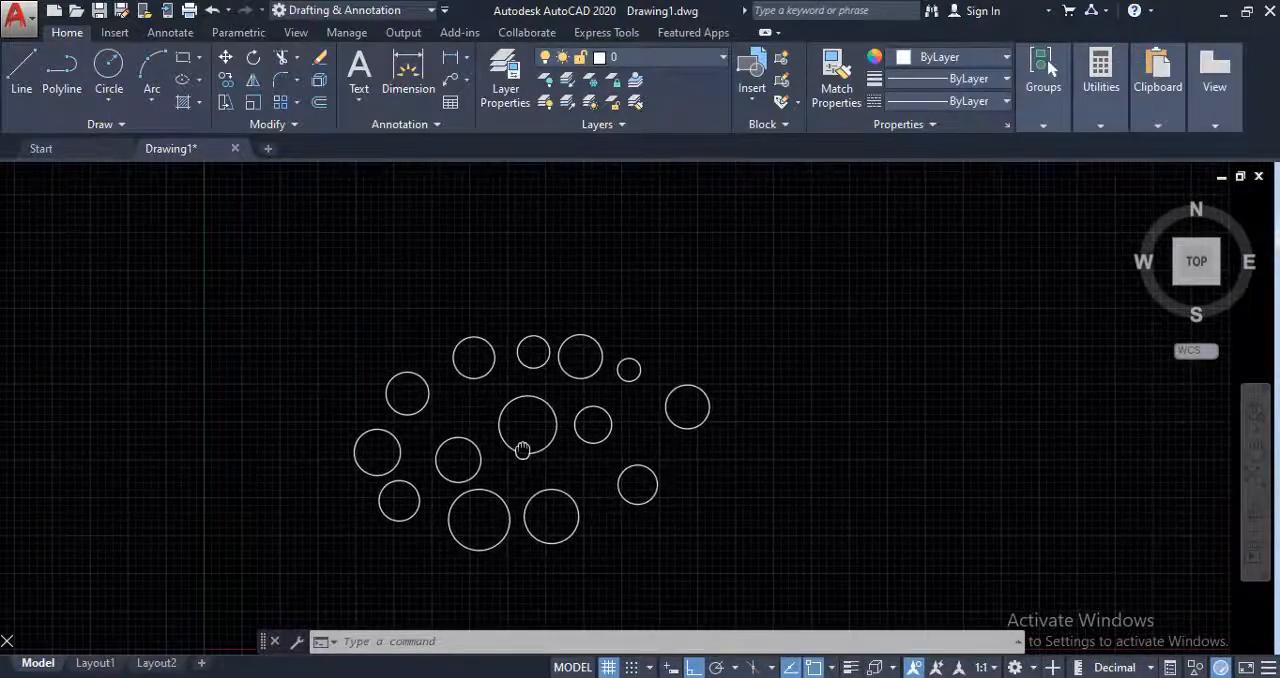
mouse_move(527, 430)
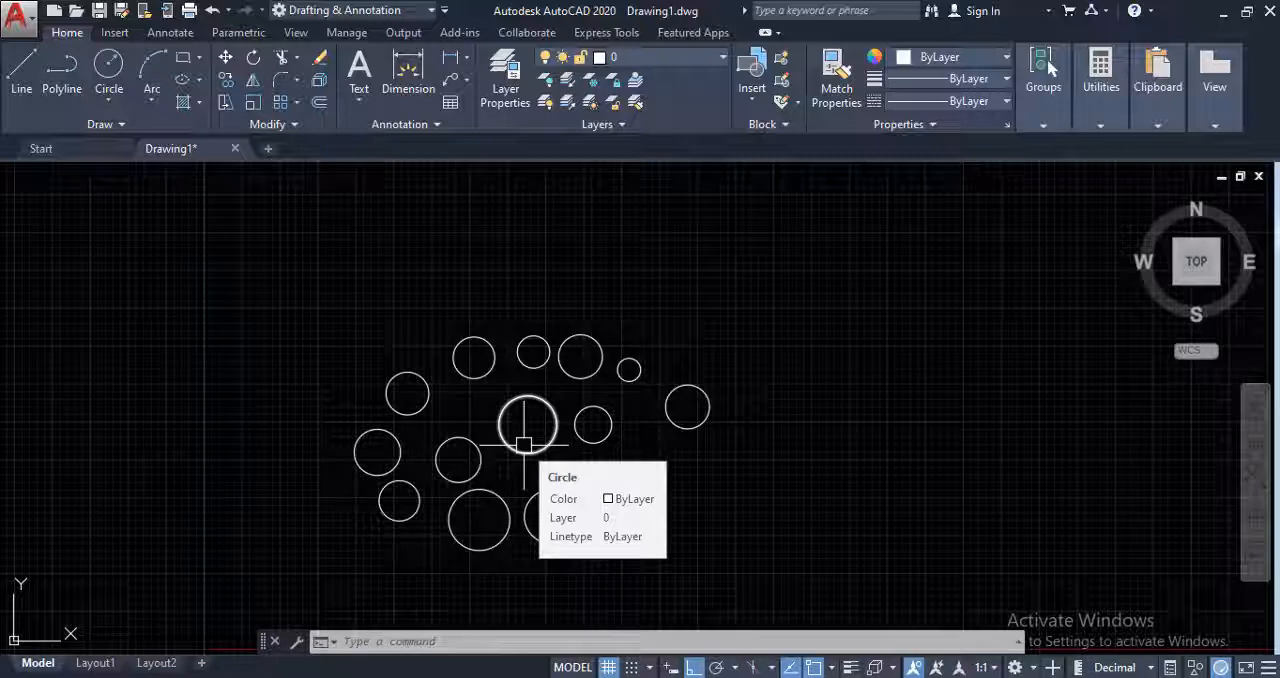
Drag the view with the PAN command until the circle cluster is centred.
type("pa")
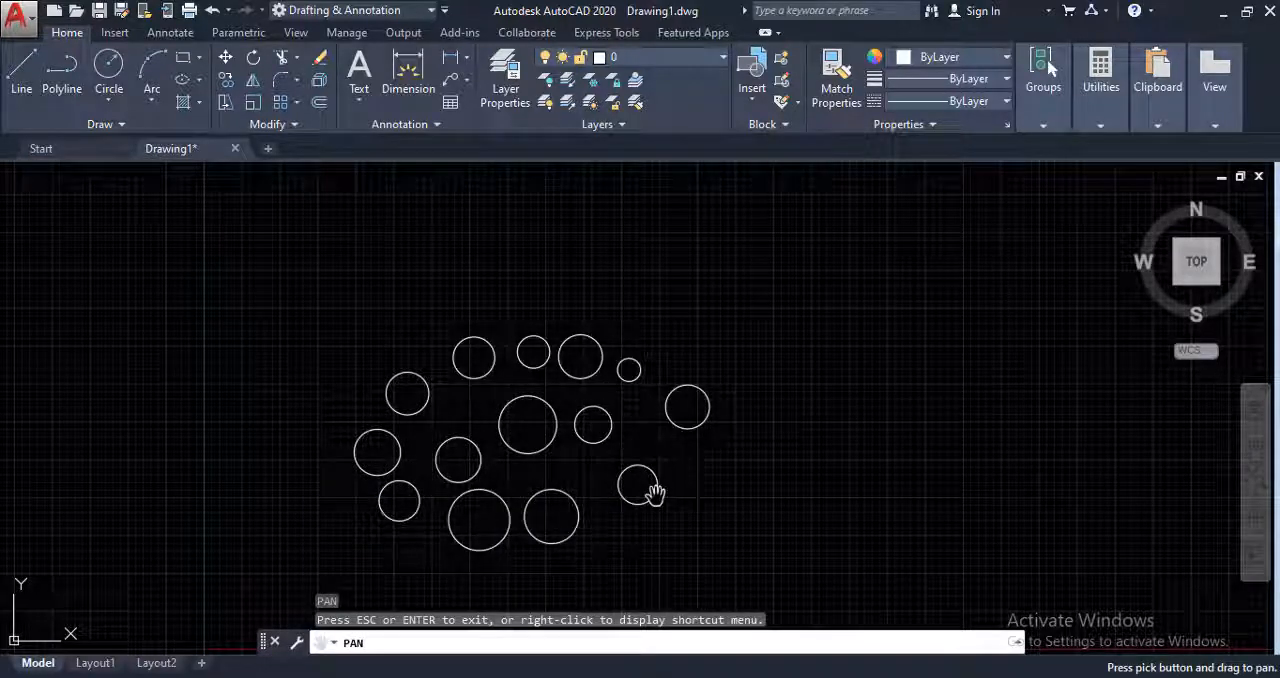
left_click_drag(650, 490, 730, 385)
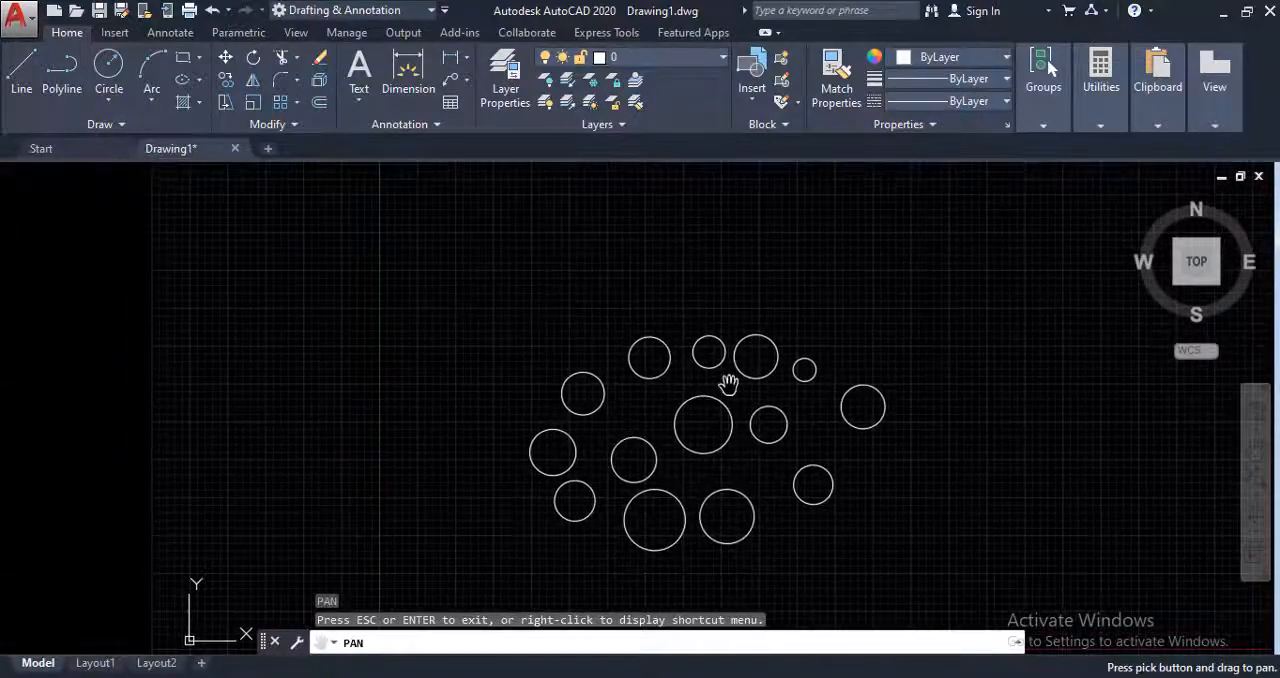
left_click_drag(730, 385, 615, 455)
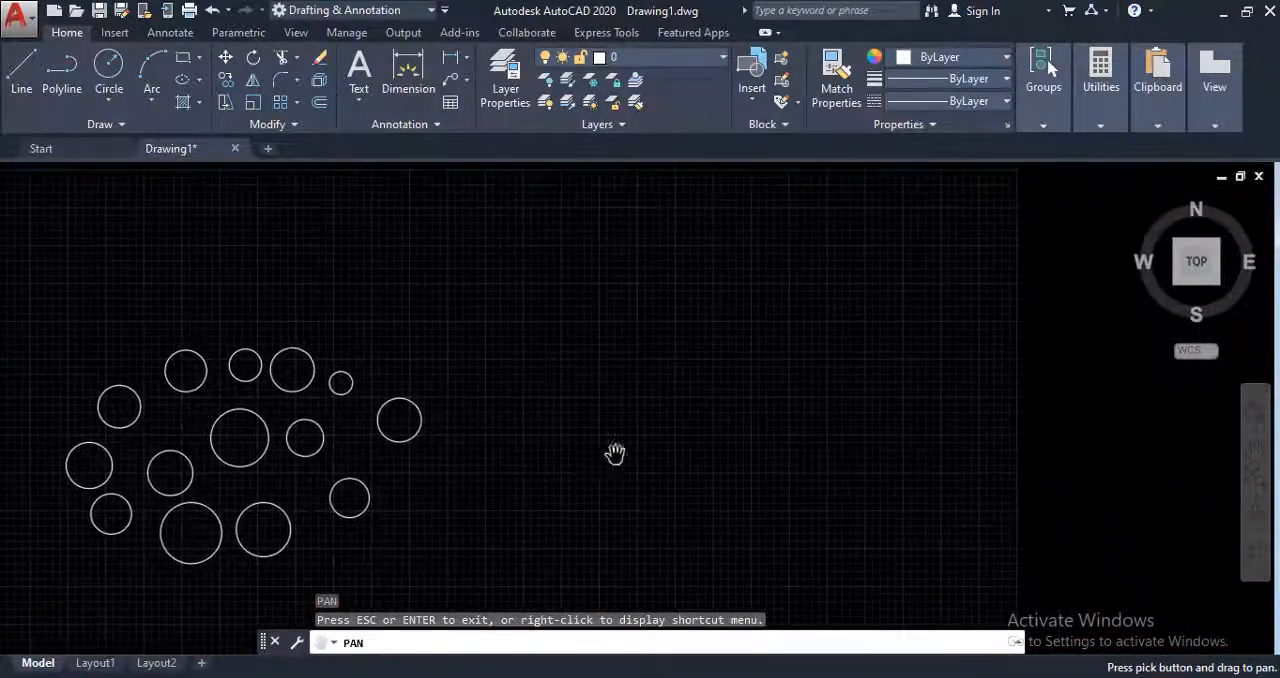
left_click_drag(615, 453, 680, 488)
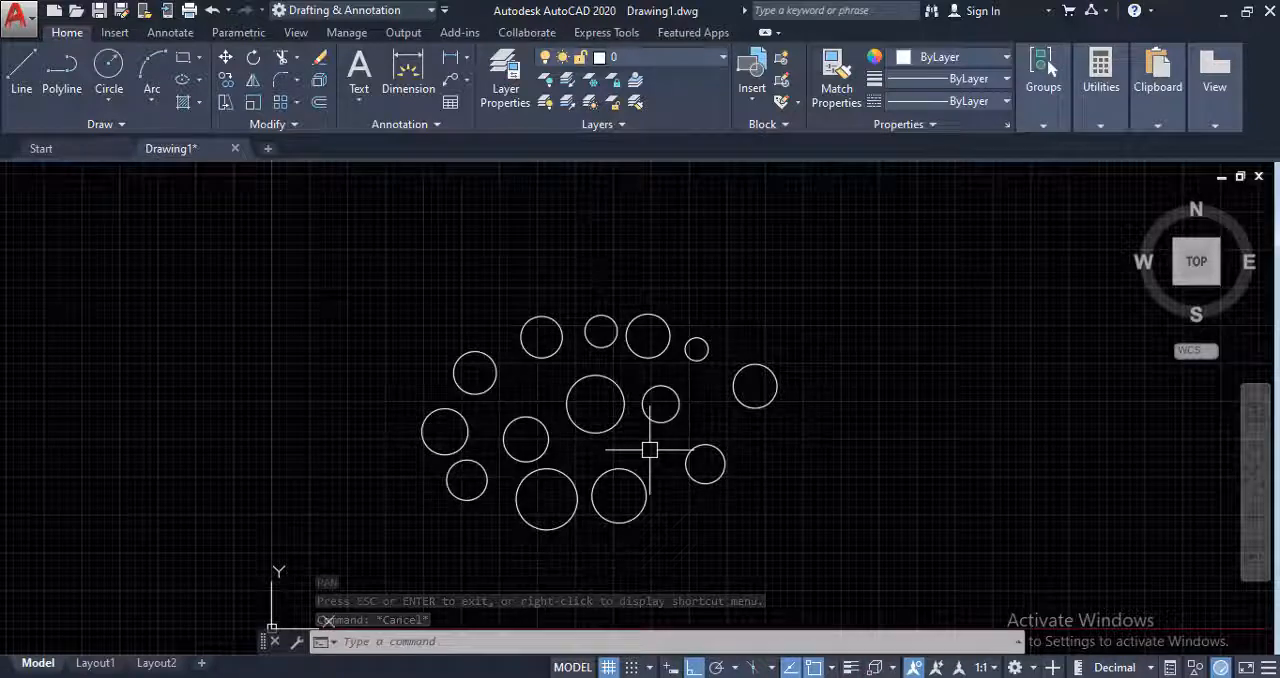
Zoom out and orbit the scattered circles into a perspective view above the grid.
scroll("down", 3)
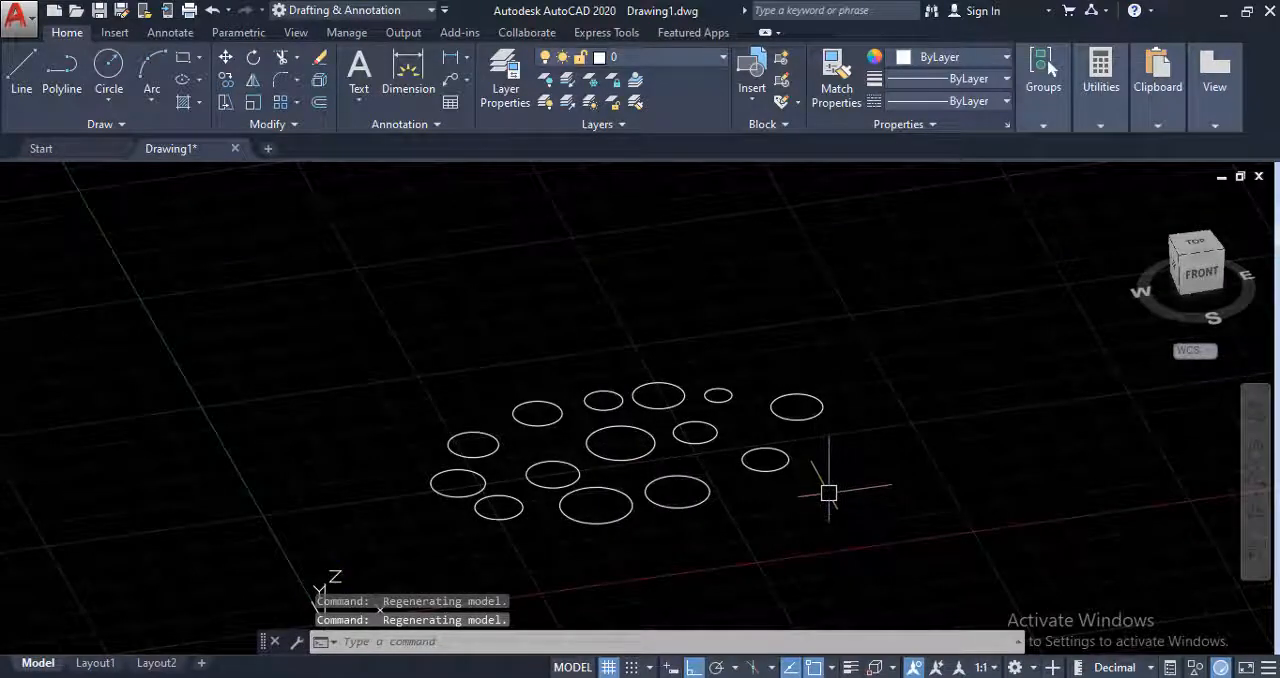
left_click(1197, 262)
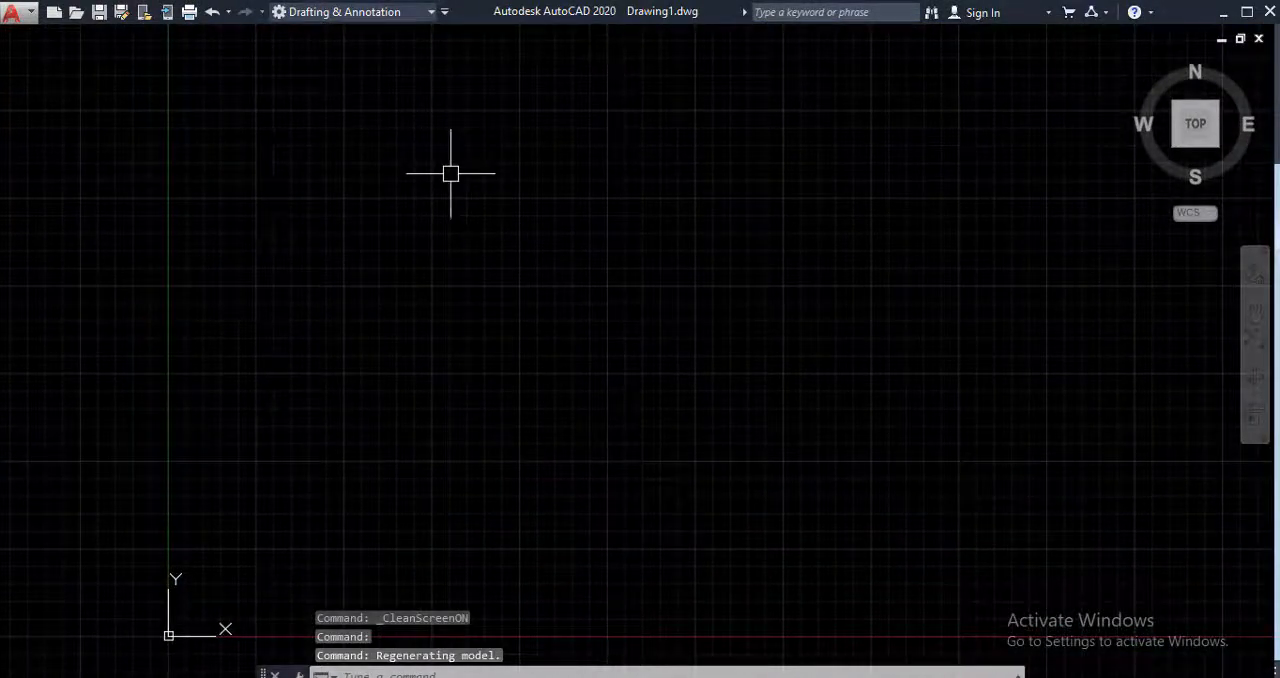
Turn Clean Screen off with Ctrl+0 to restore the ribbon and tabs.
key("ctrl+0")
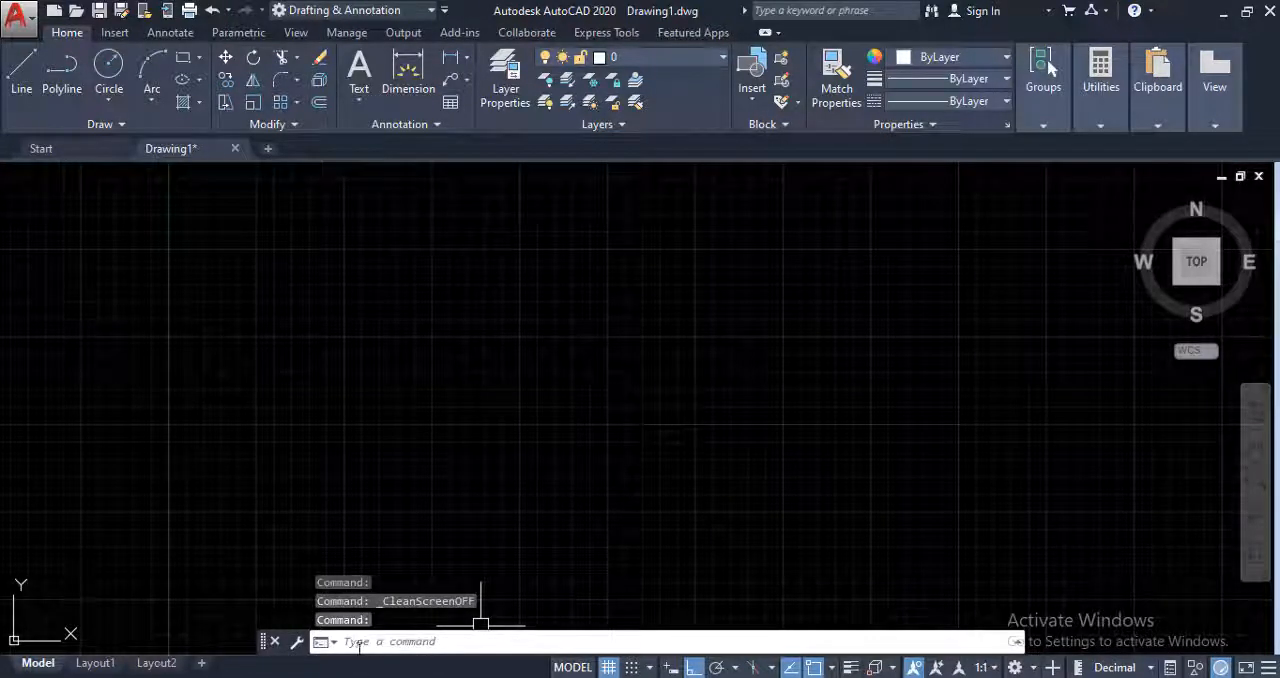
mouse_move(558, 585)
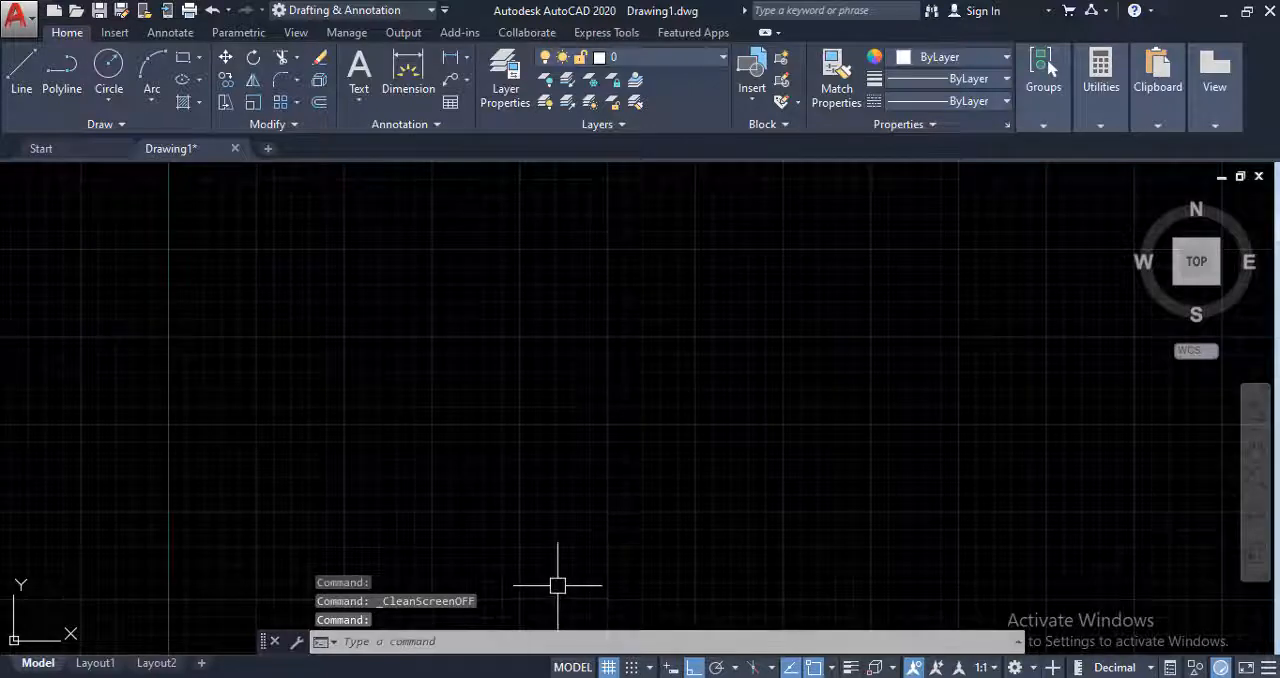
mouse_move(533, 583)
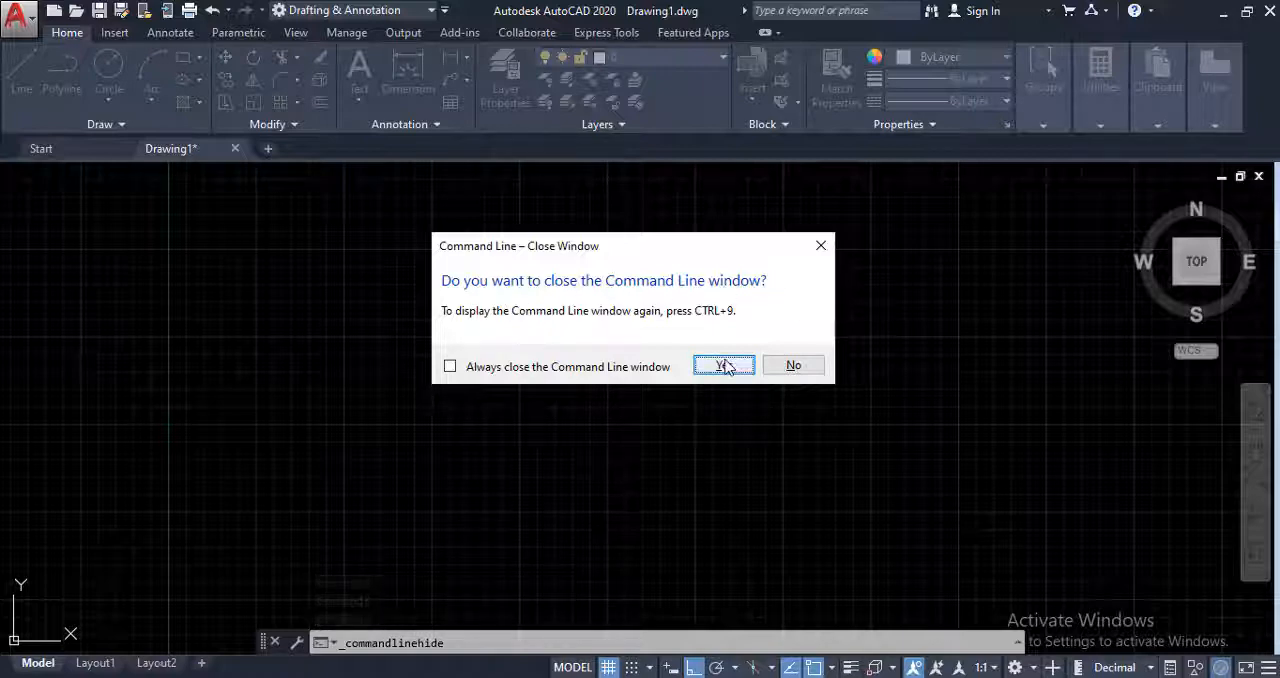
left_click(723, 365)
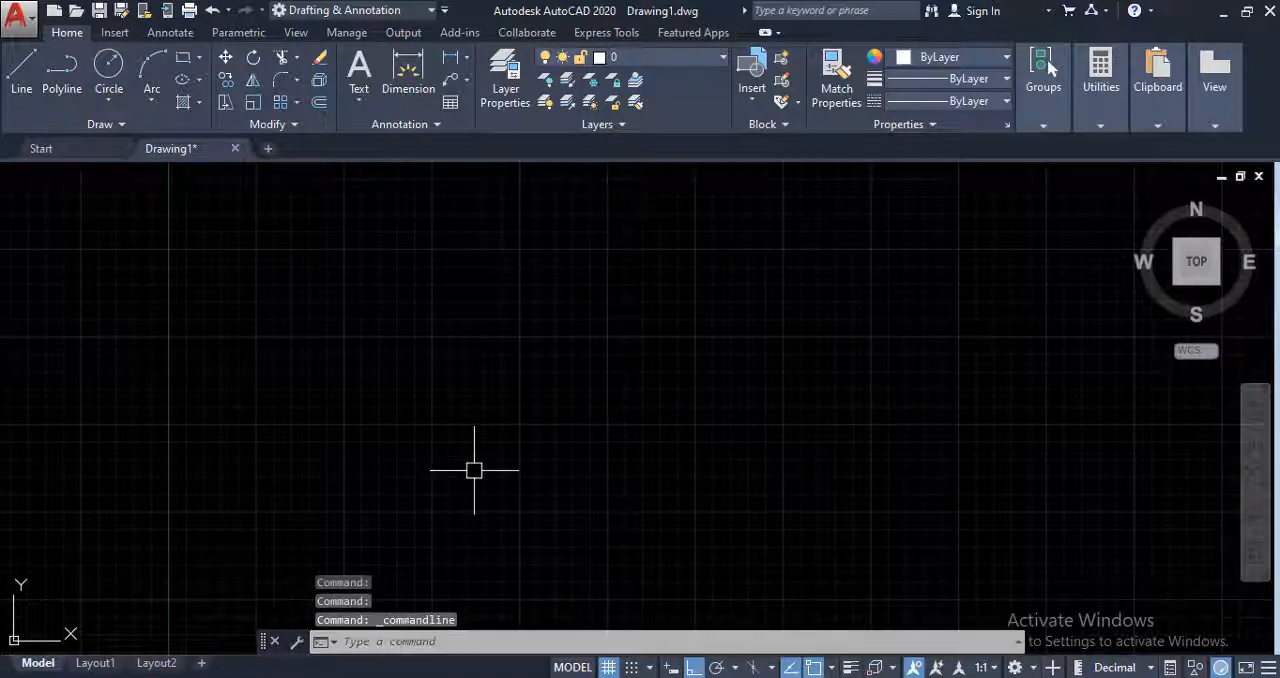
mouse_move(528, 400)
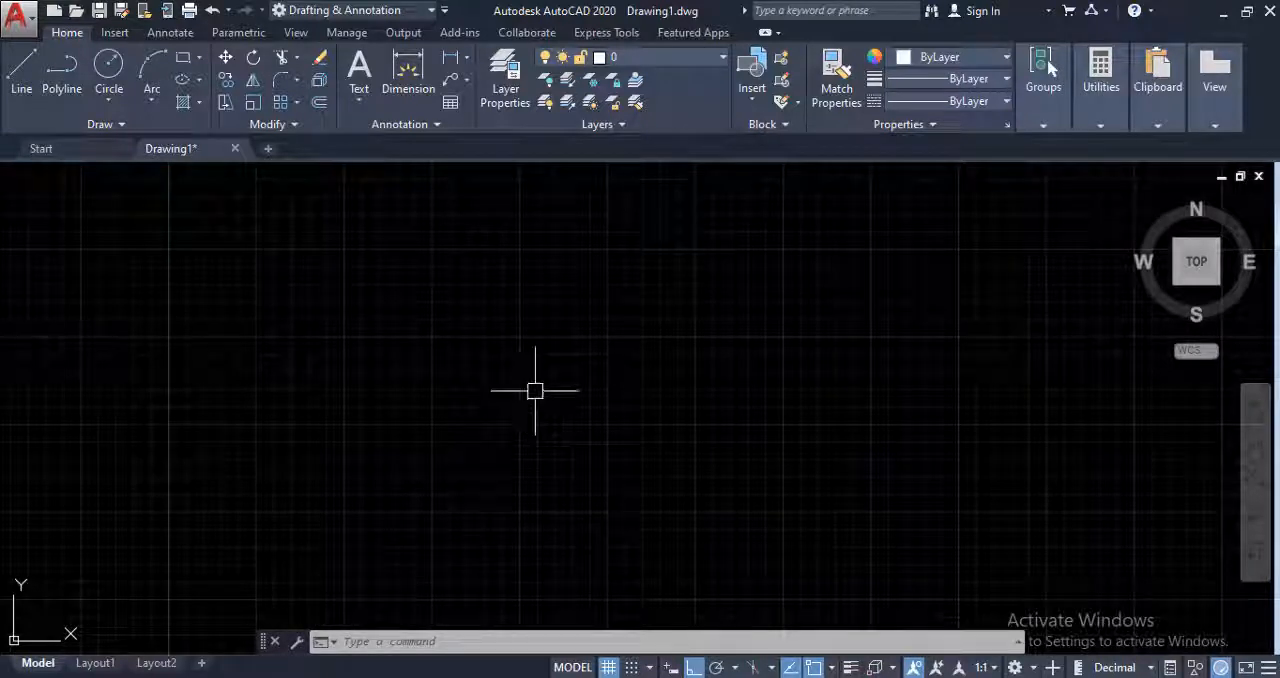
Convert 1 meter to inches in QuickCalc's Units Conversion, giving 39.3700787.
type("Q")
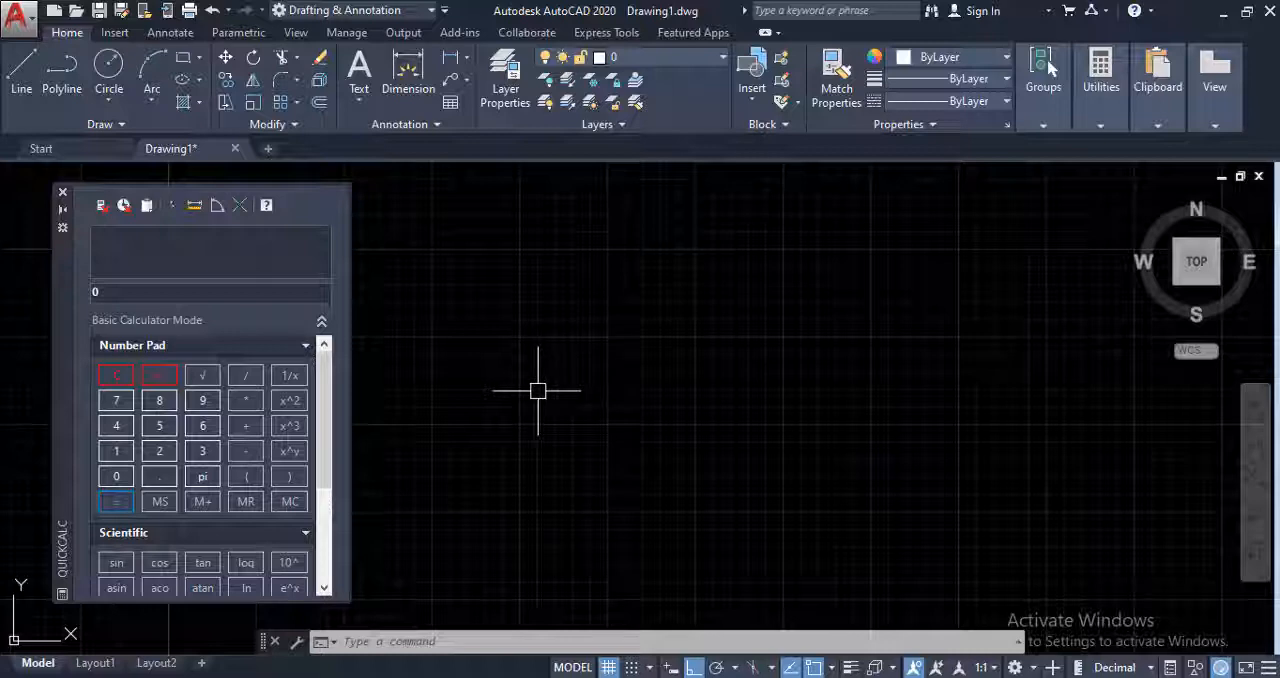
mouse_move(563, 363)
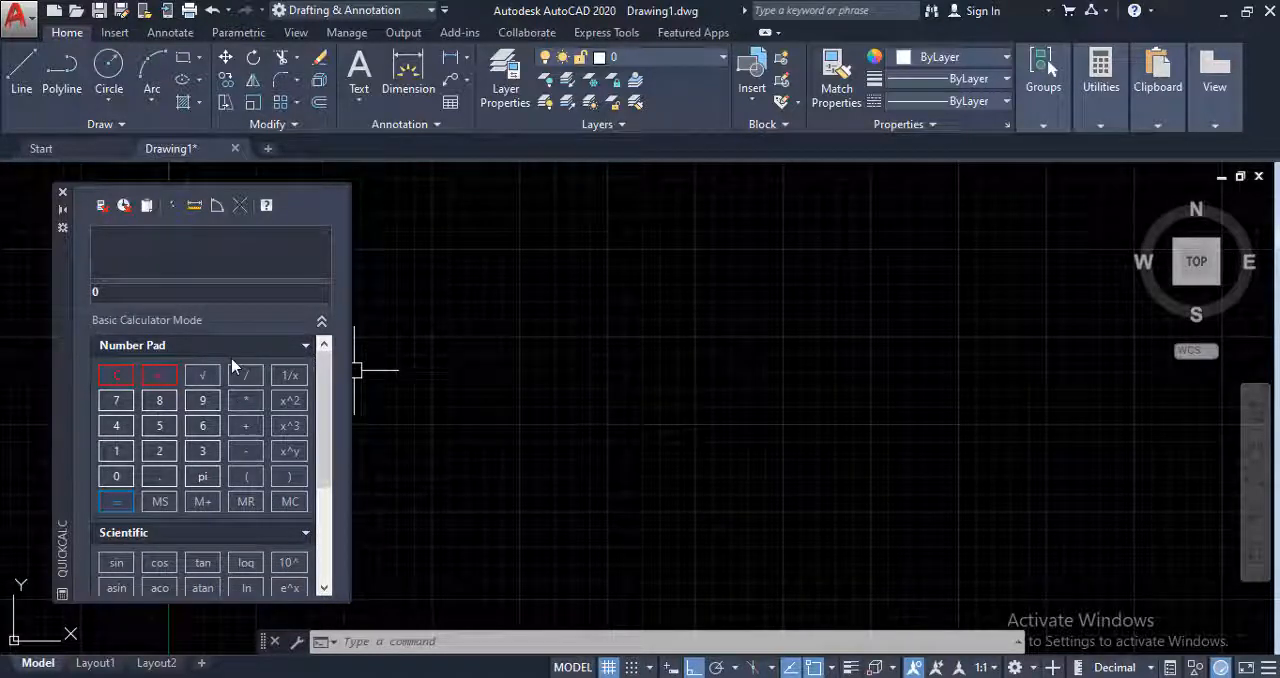
mouse_move(225, 333)
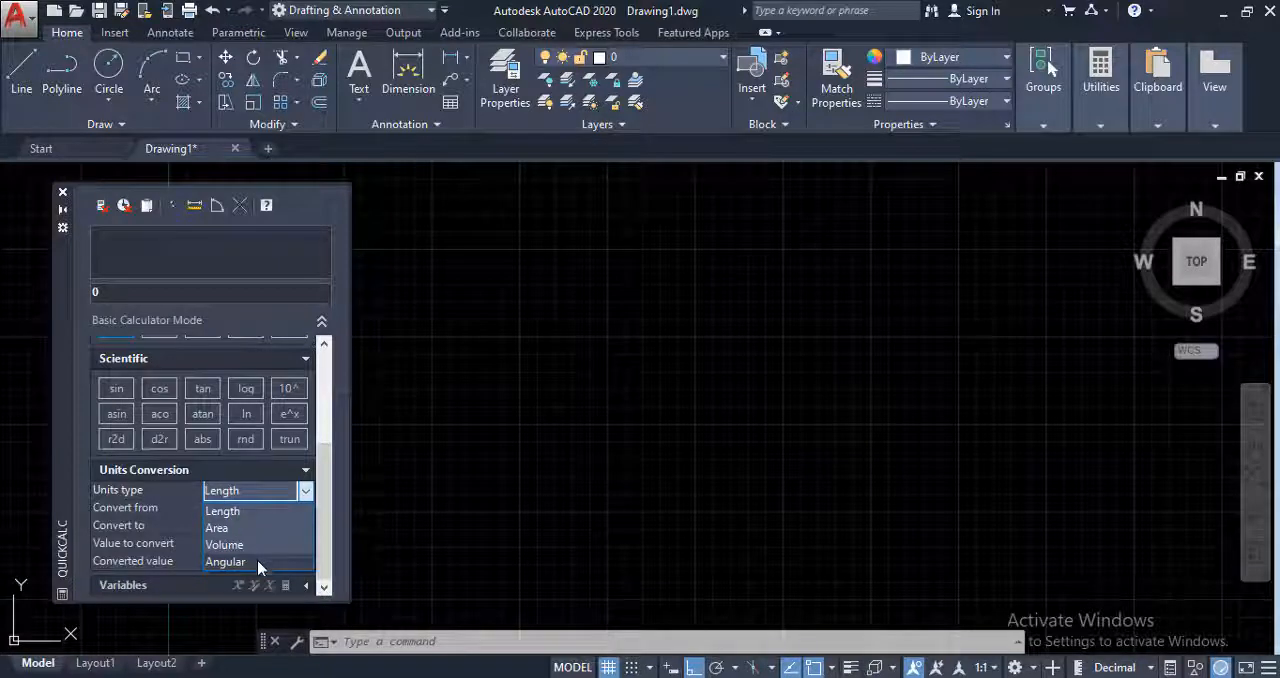
mouse_move(250, 510)
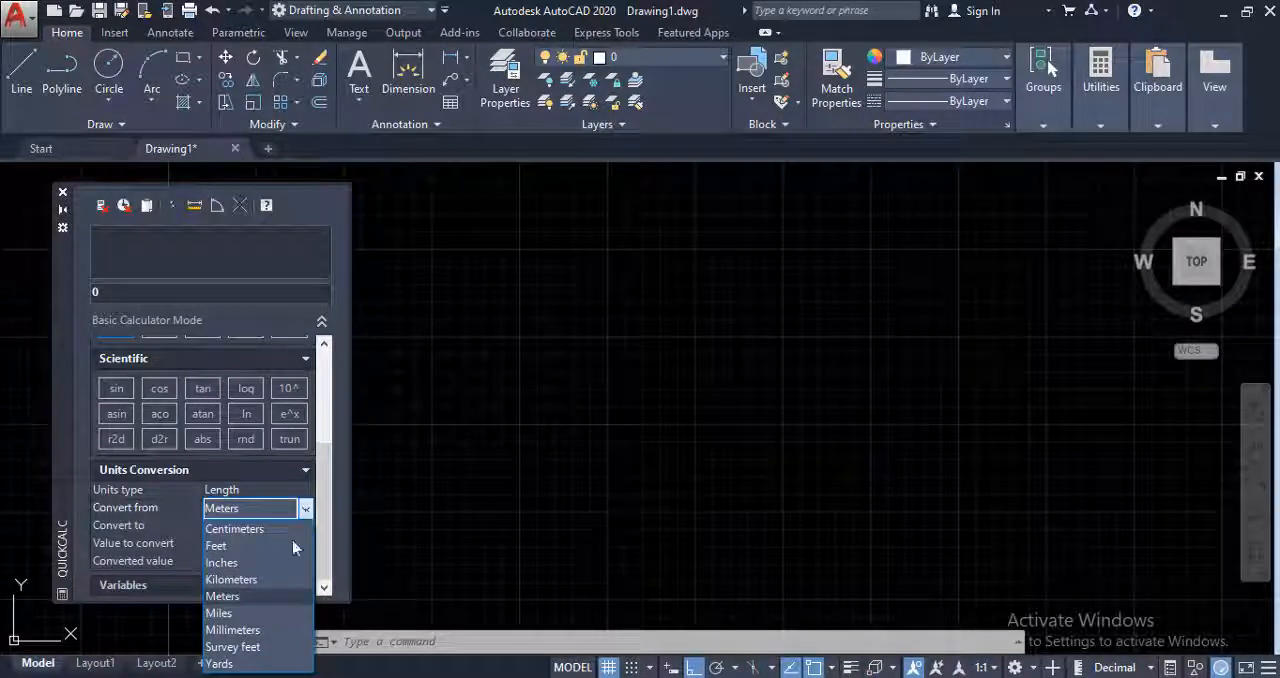
left_click(222, 596)
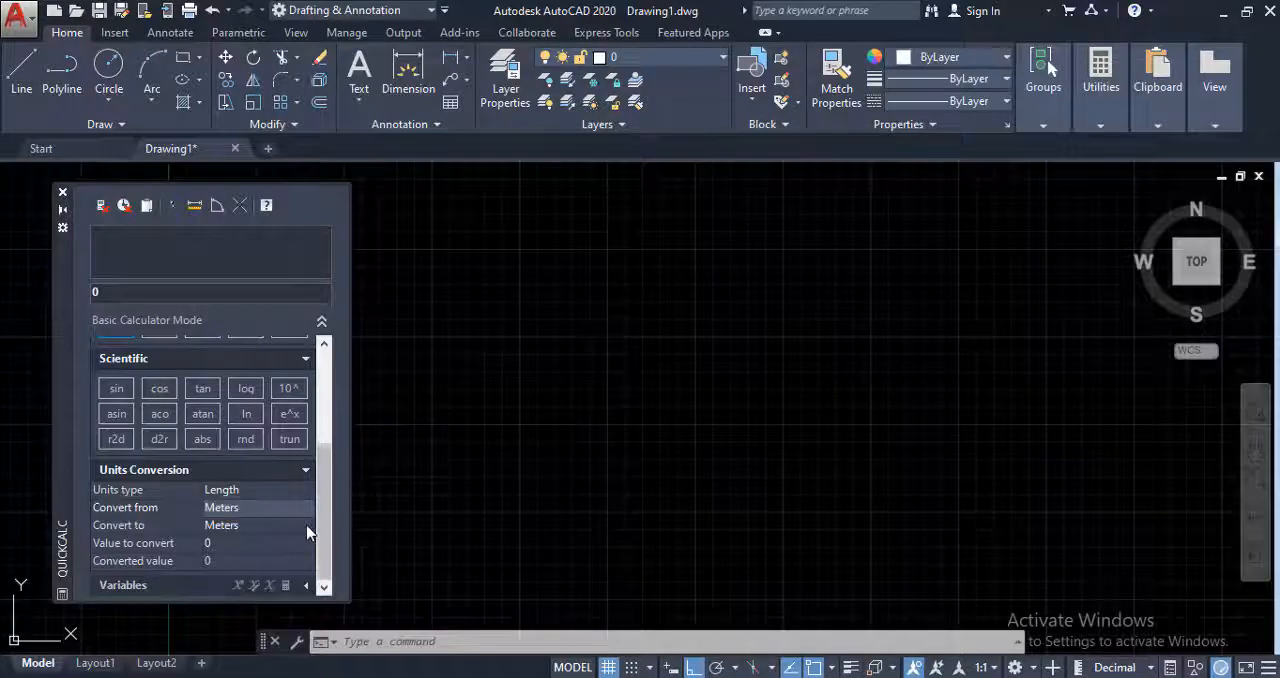
left_click(305, 525)
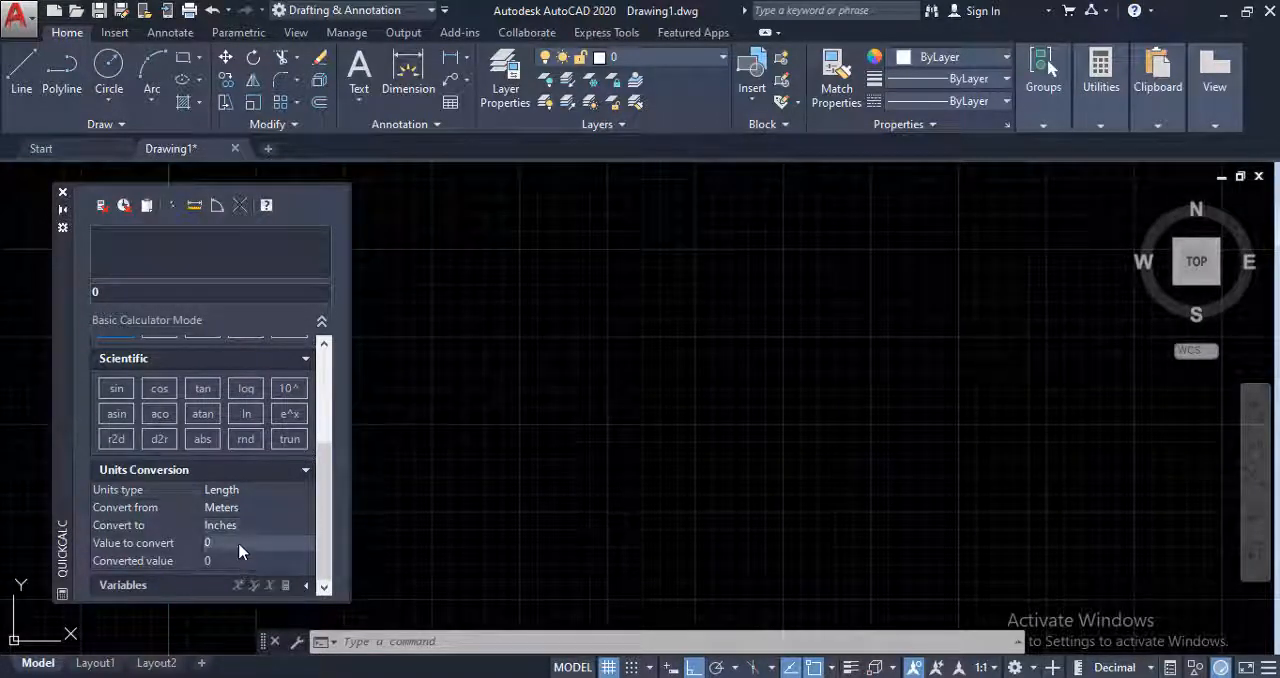
type("1")
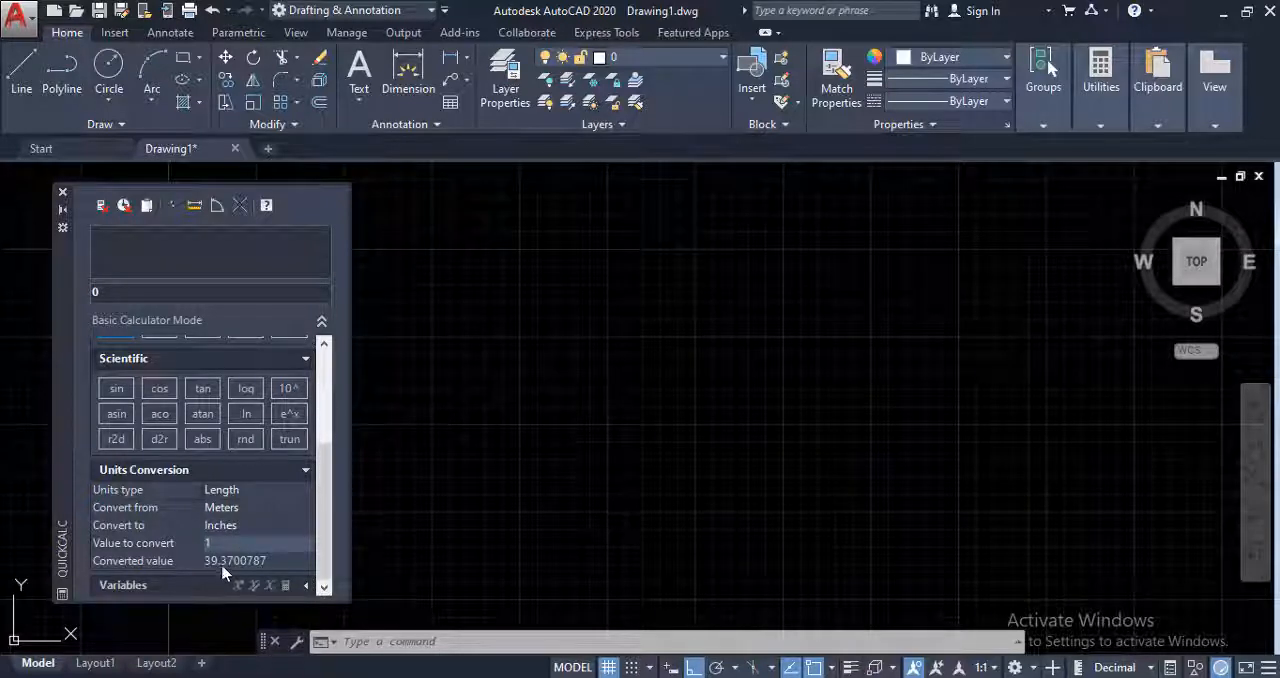
mouse_move(262, 575)
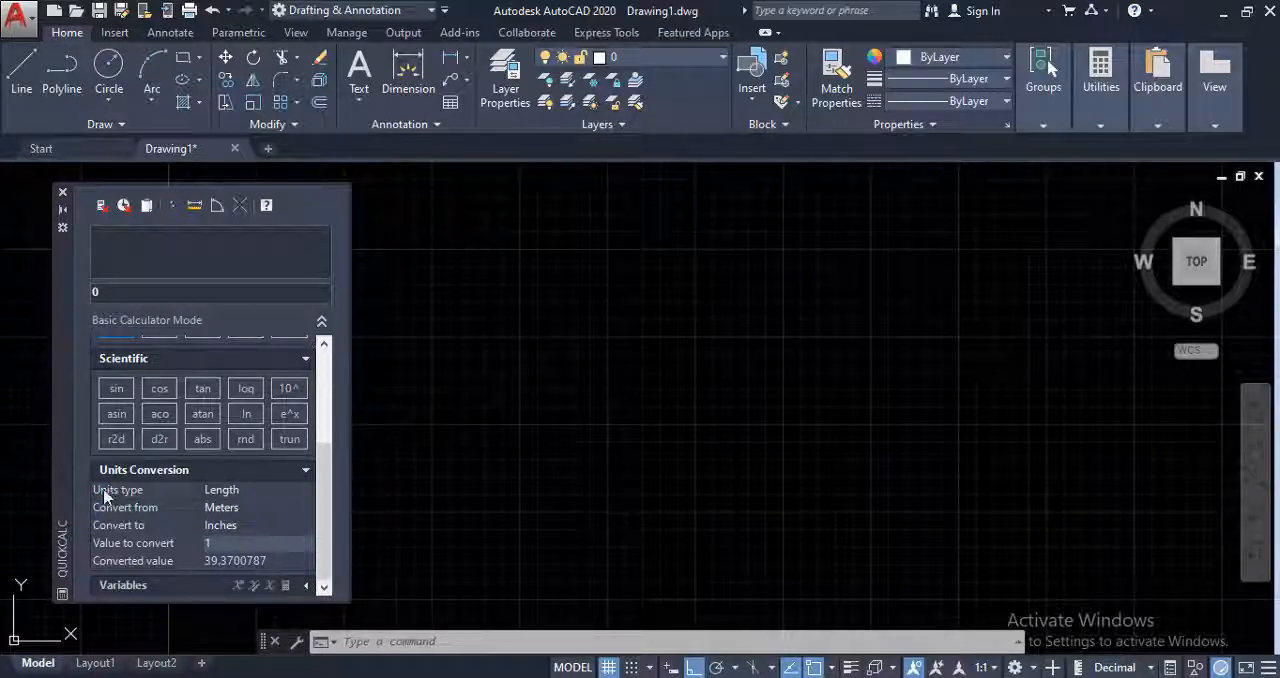
mouse_move(199, 513)
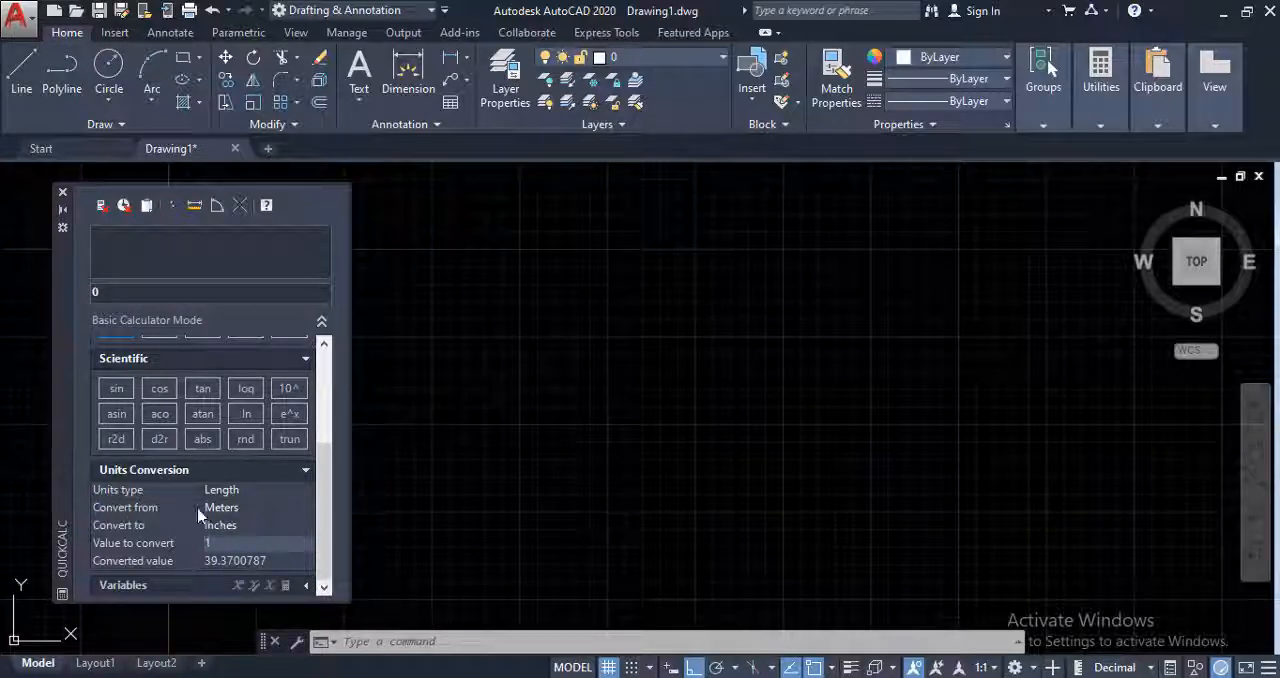